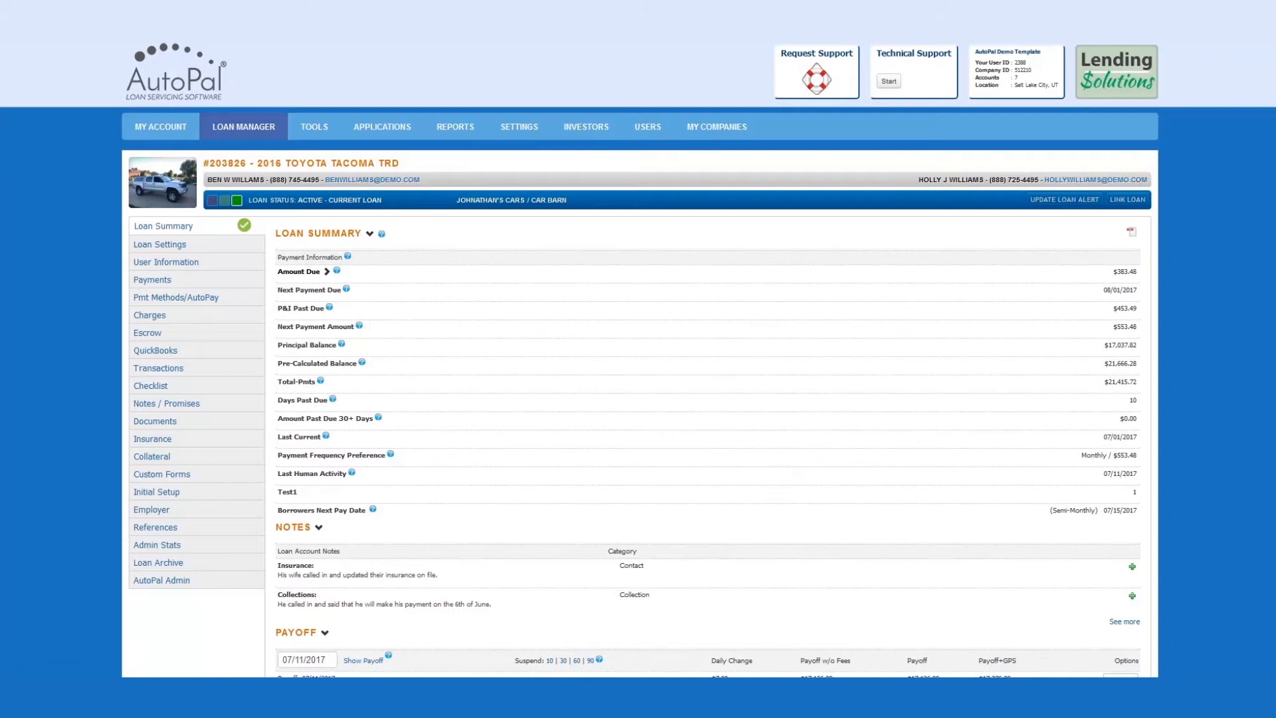
{"action": "mouse_move", "coordinate": [96, 299]}
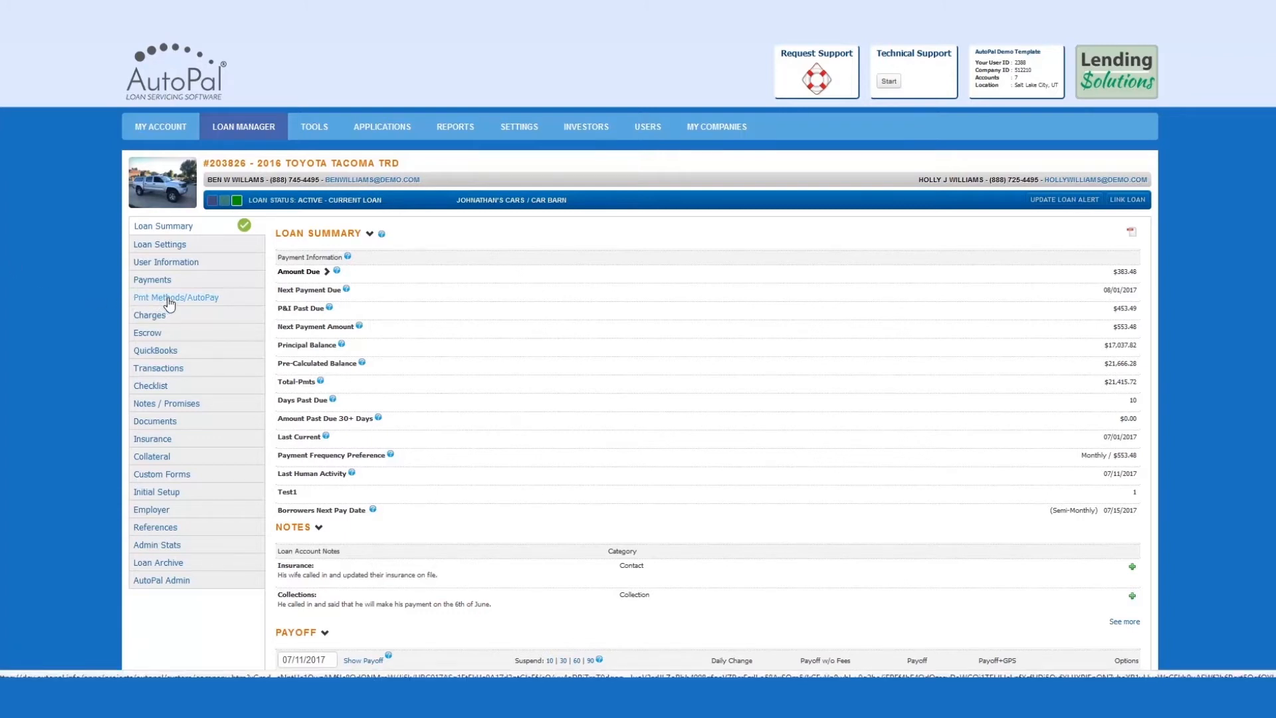
Step: Go to Pmt Methods/AutoPay for the Toyota Tacoma loan from the sidebar
{"action": "left_click", "coordinate": [175, 297]}
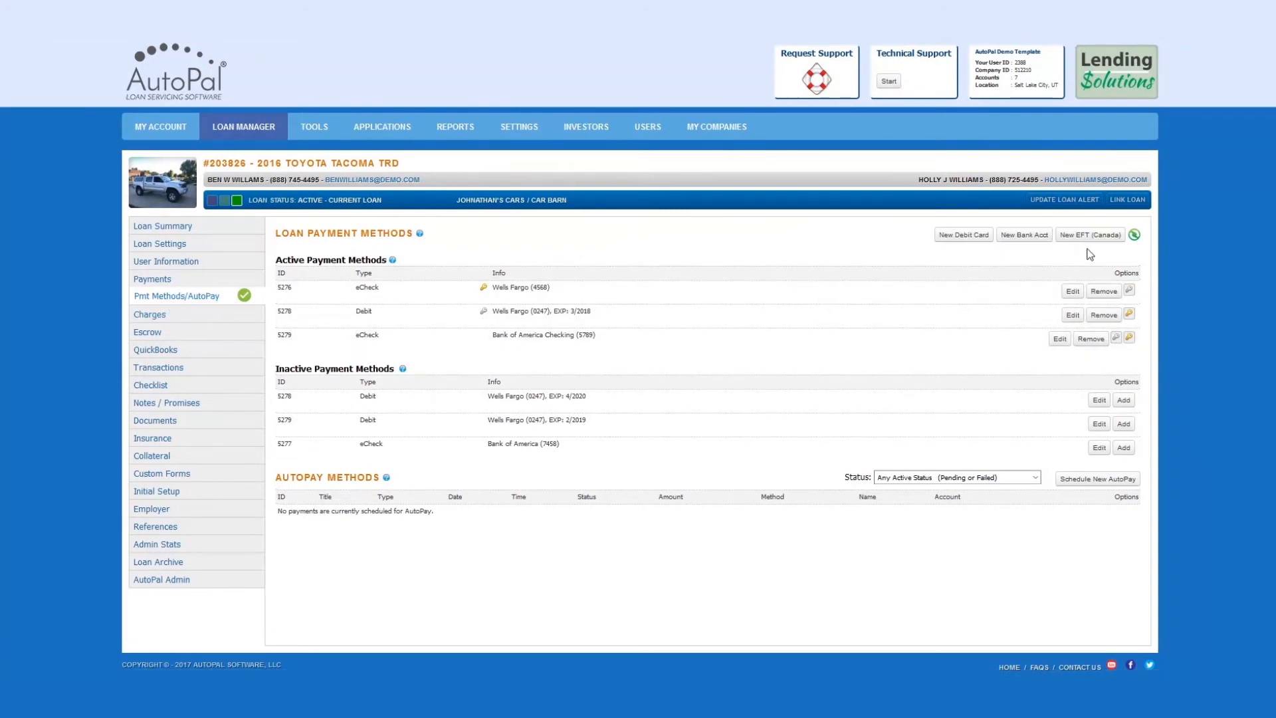
Step: Begin a New EFT (Canada) titled 'Canada Bank Account' using the co-borrower as name on account
{"action": "left_click", "coordinate": [1090, 234]}
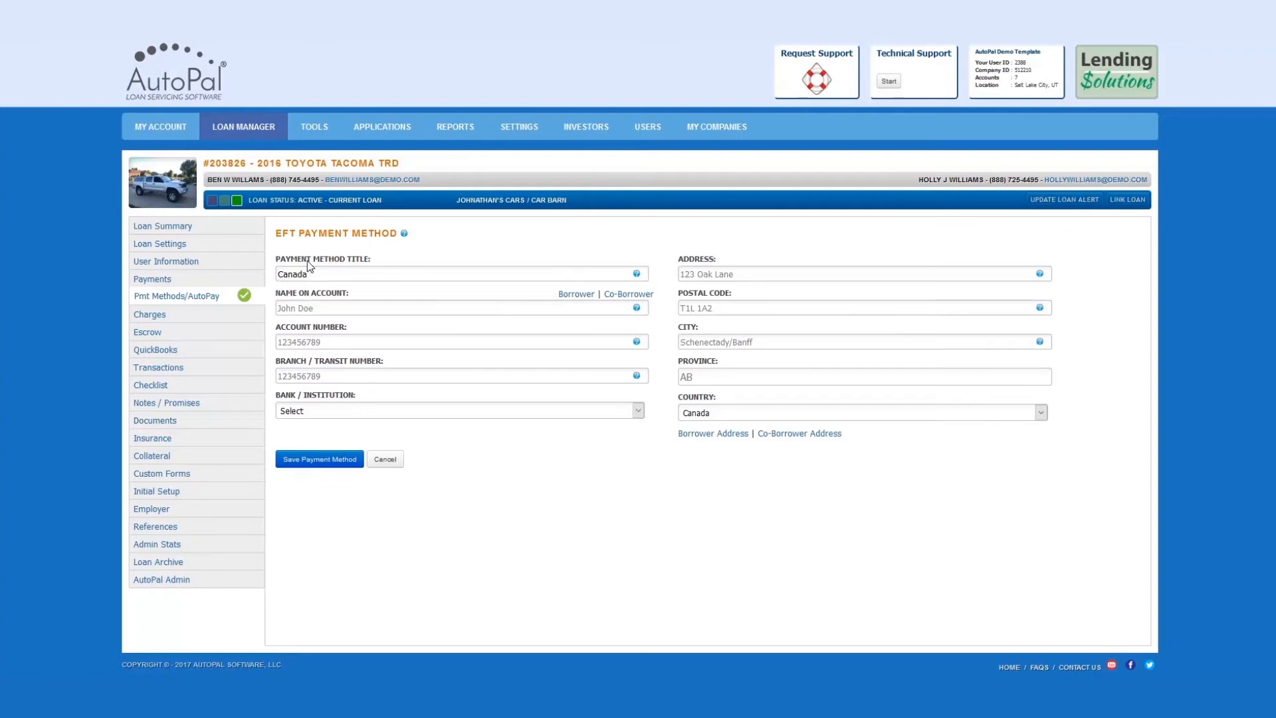
{"action": "type", "text": "Bank Account"}
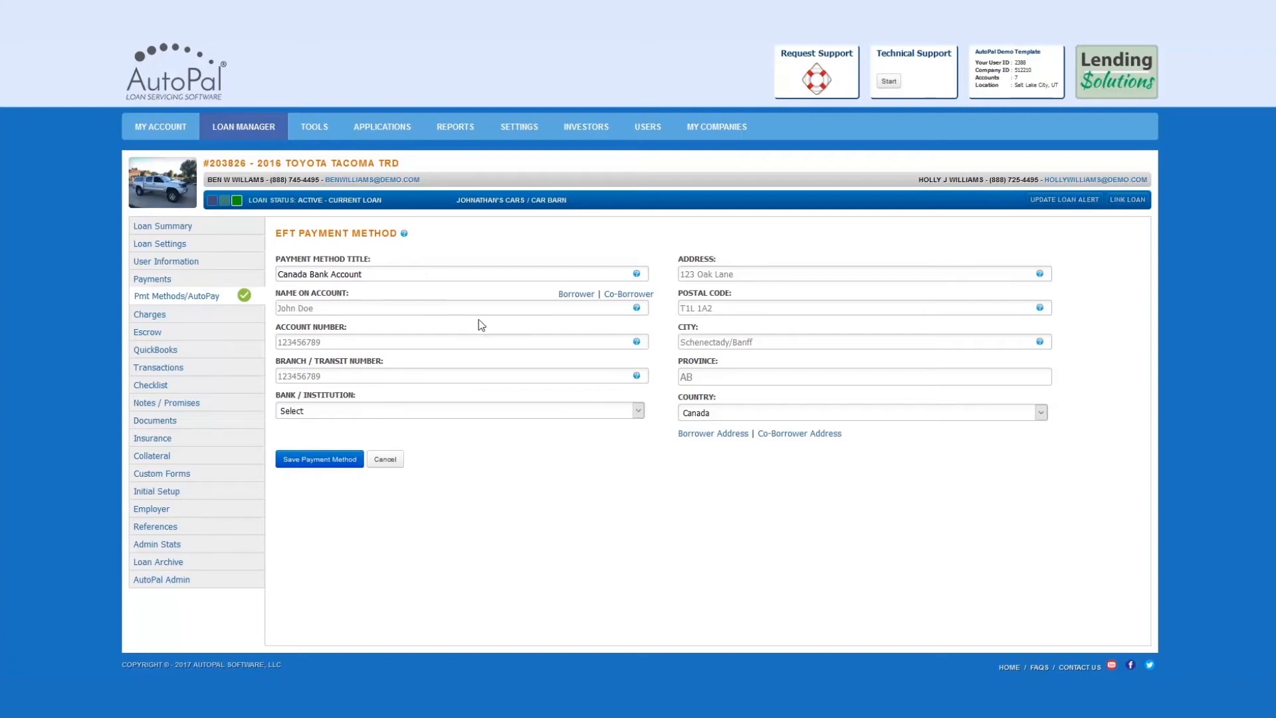
{"action": "left_click", "coordinate": [629, 294]}
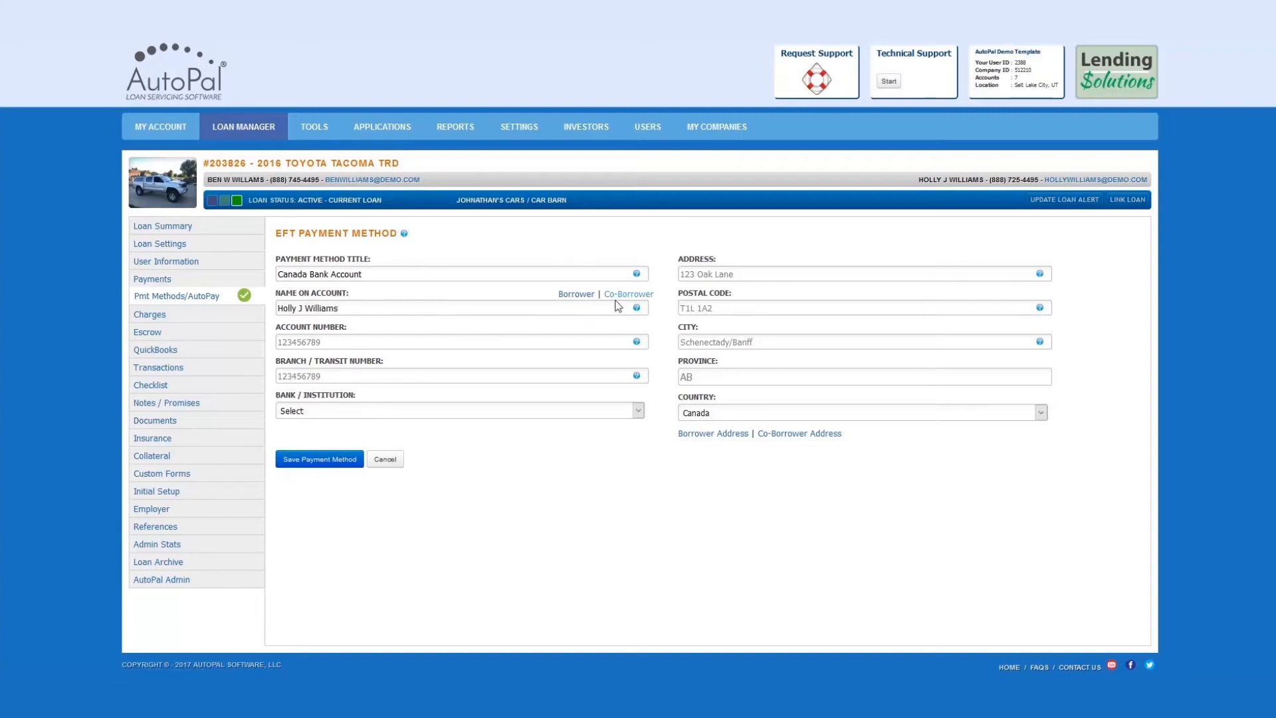
{"action": "mouse_move", "coordinate": [505, 324]}
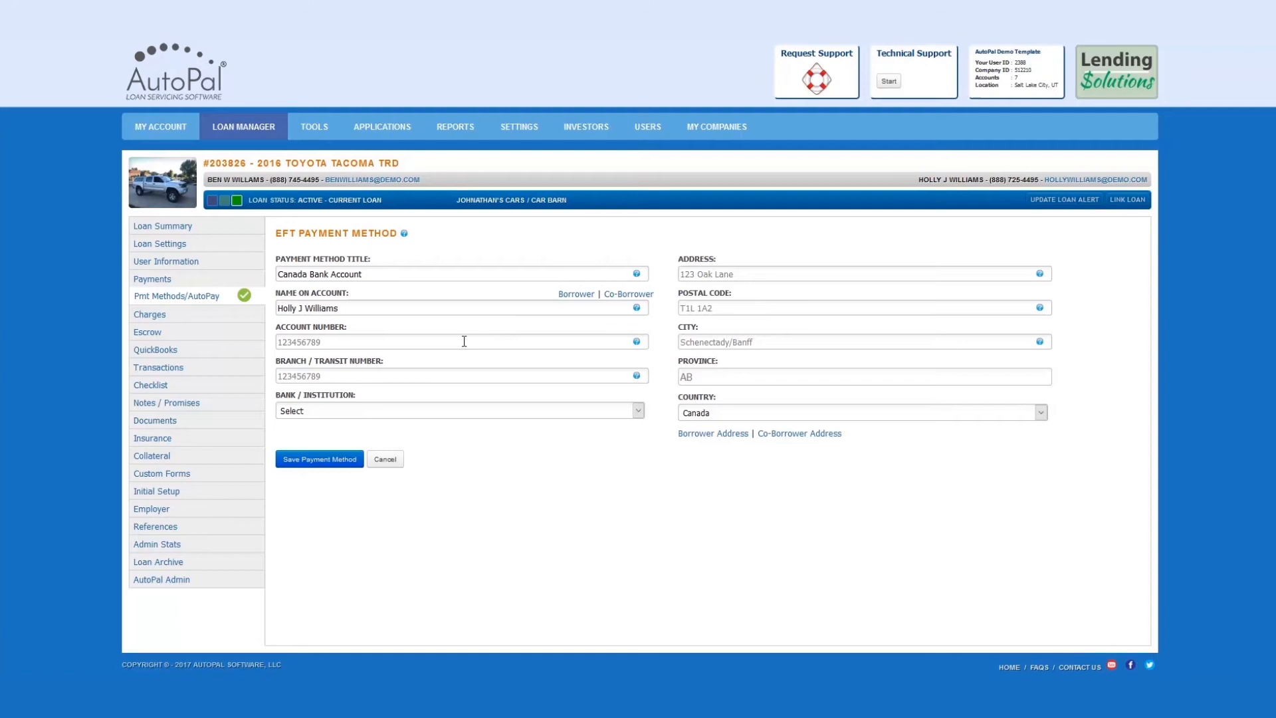
Step: Enter account number 987456123 and branch/transit number 12546
{"action": "type", "text": "9874"}
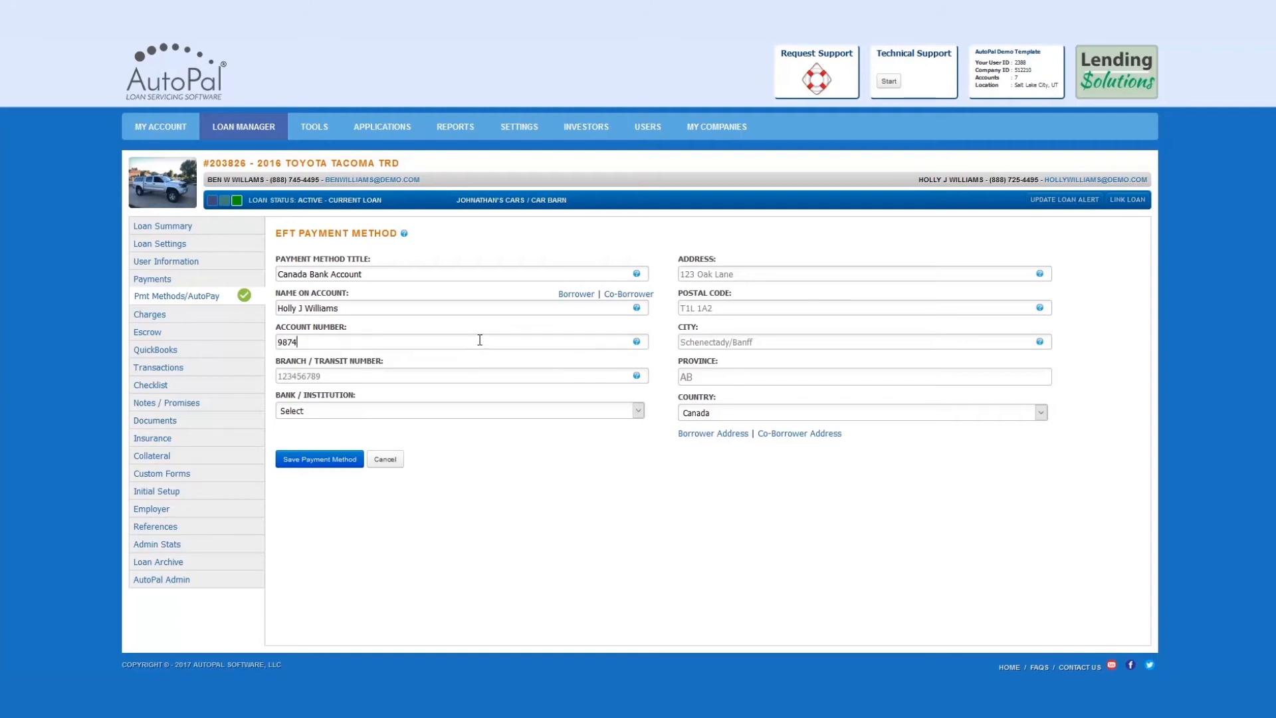
{"action": "type", "text": "56123"}
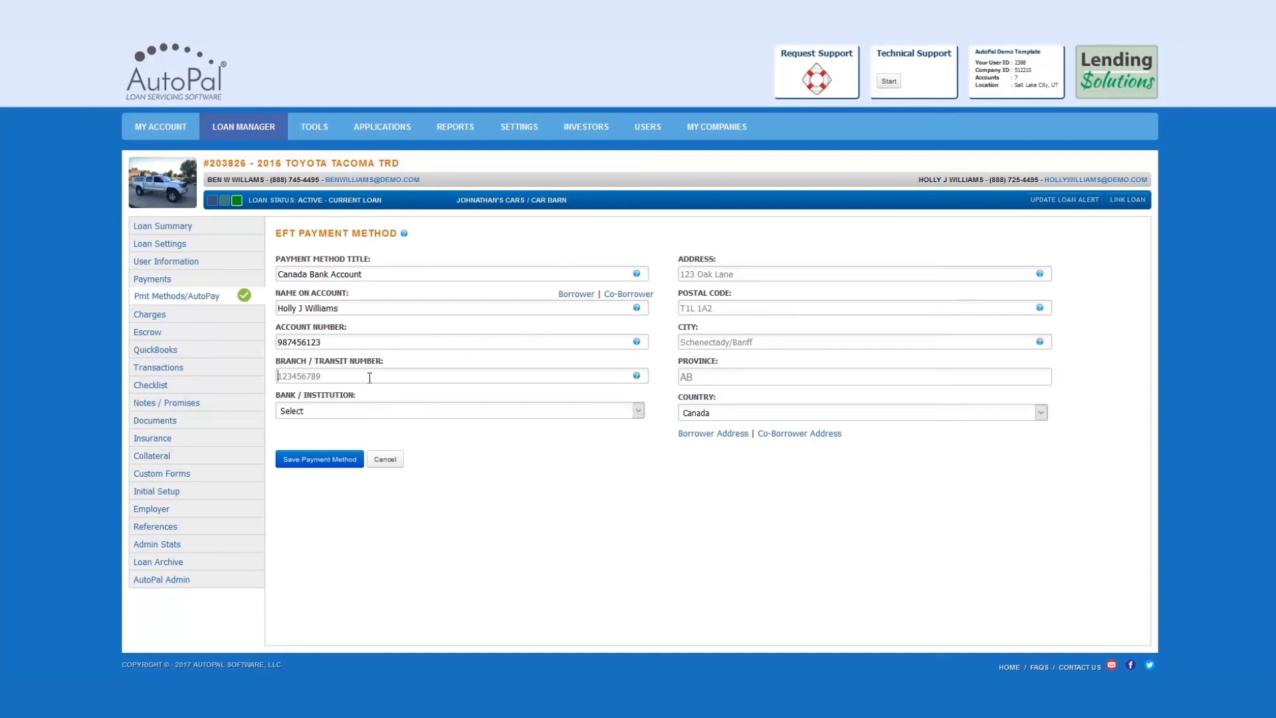
{"action": "type", "text": "12546"}
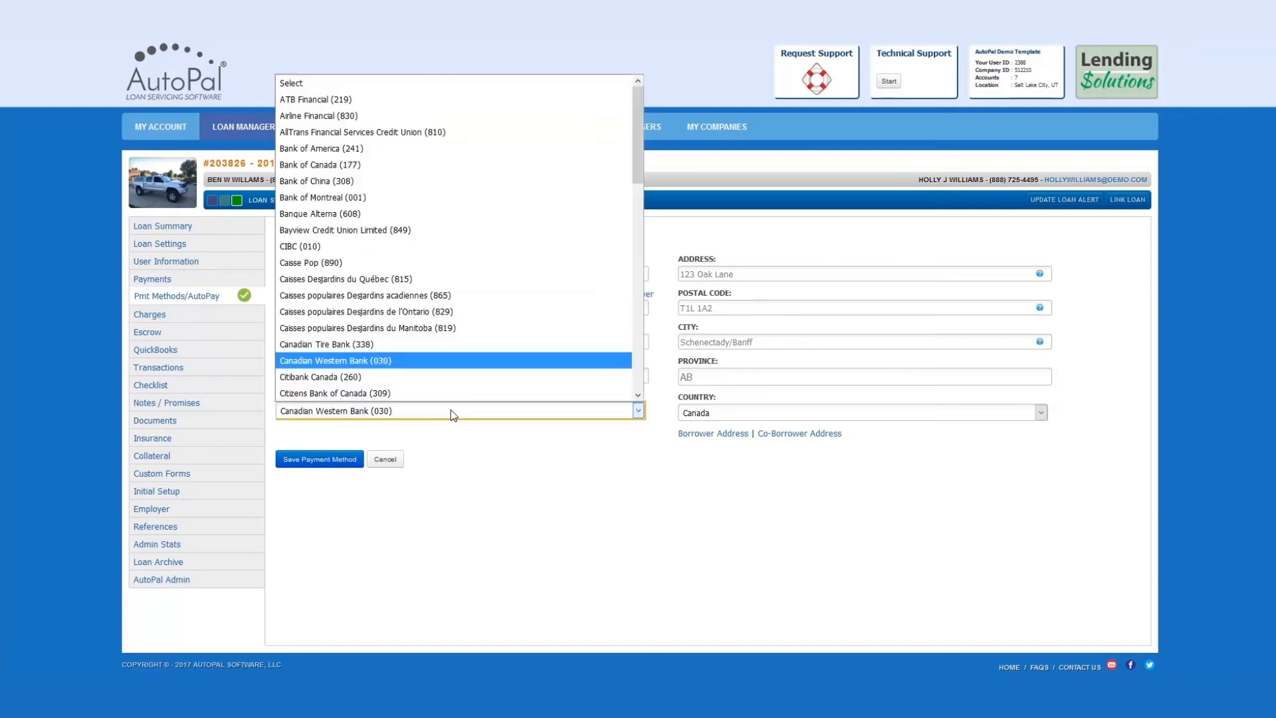
Step: Choose Meridian Credit Union (837) as the bank/institution
{"action": "scroll", "scroll_direction": "down", "scroll_amount": 3}
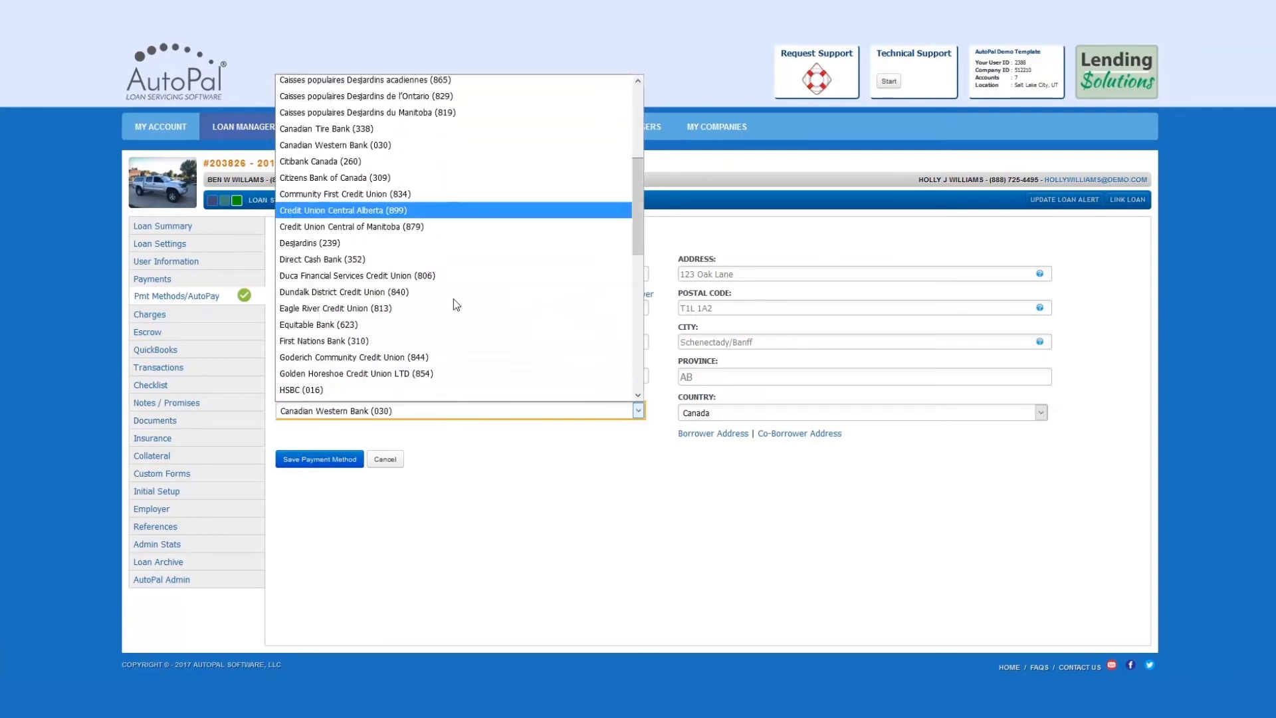
{"action": "scroll", "scroll_direction": "down", "scroll_amount": 3}
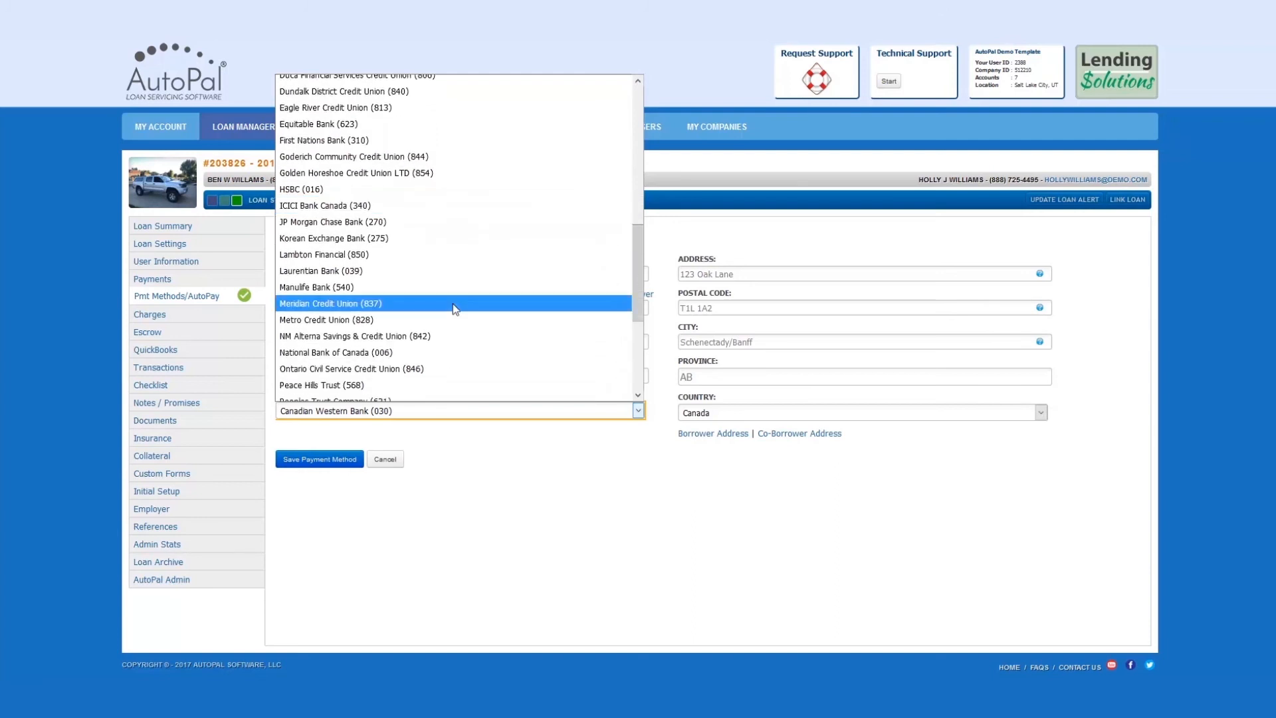
{"action": "left_click", "coordinate": [331, 303]}
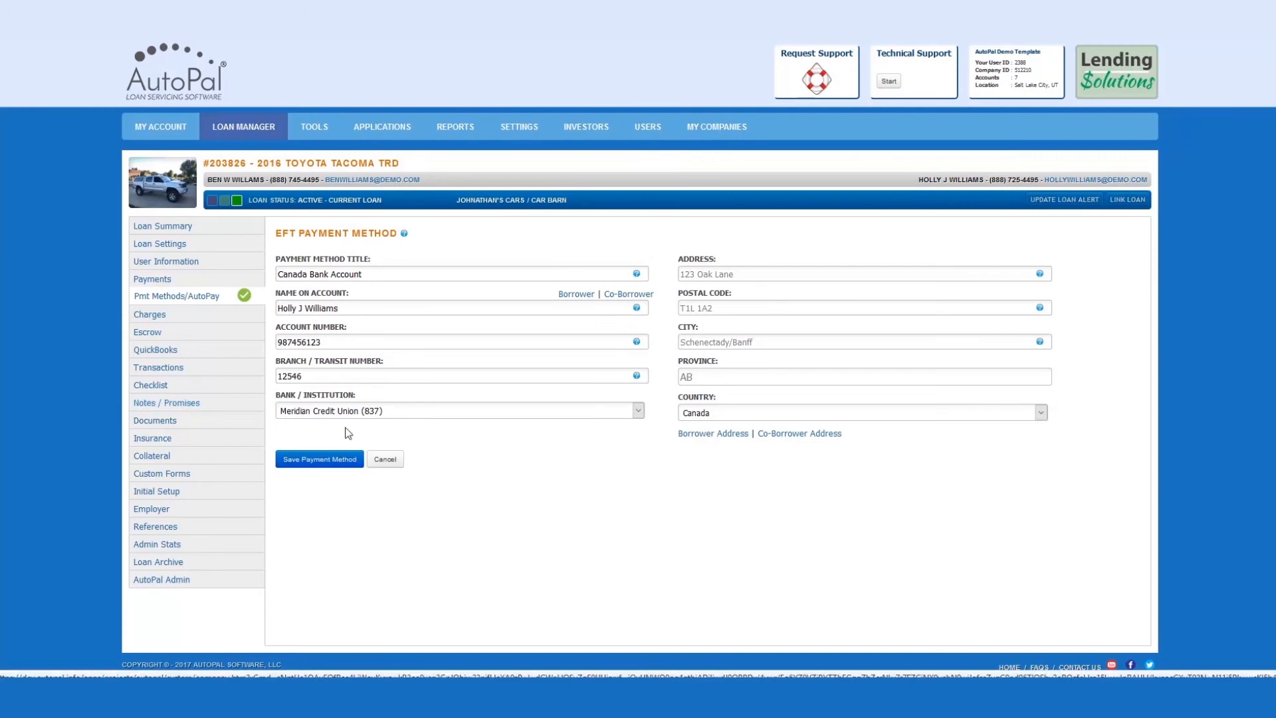
{"action": "mouse_move", "coordinate": [658, 460]}
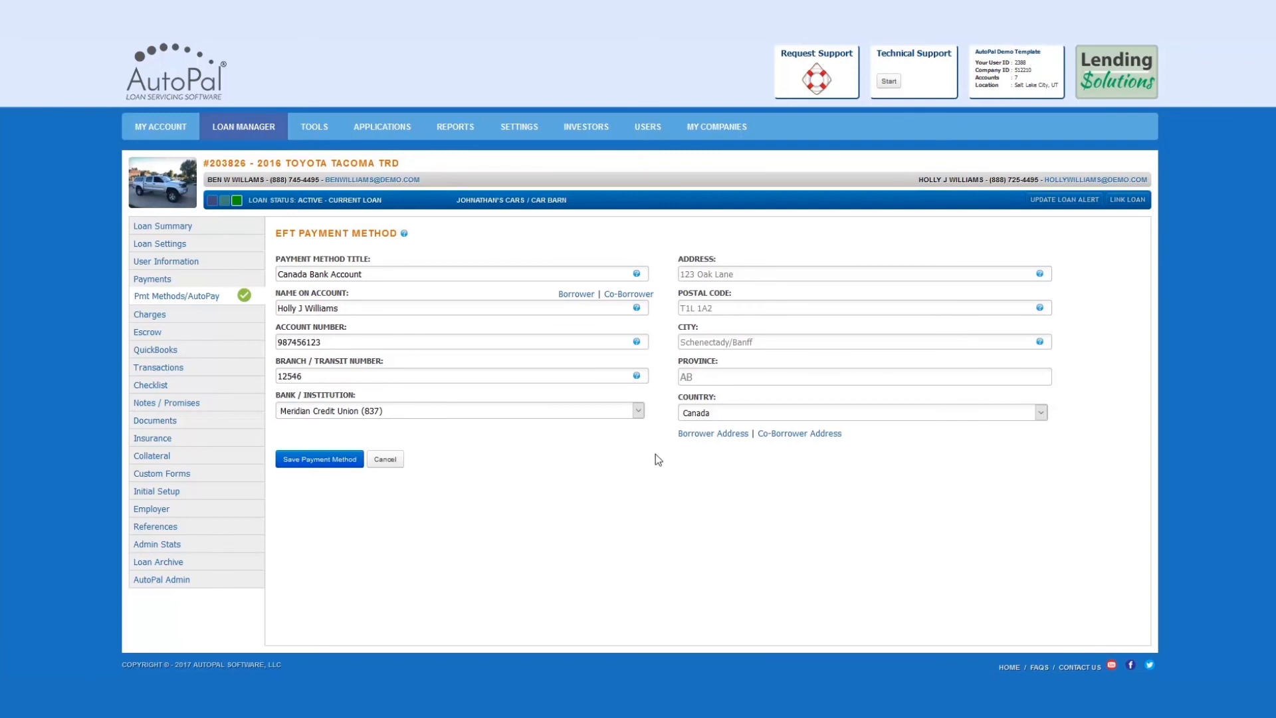
{"action": "mouse_move", "coordinate": [719, 468]}
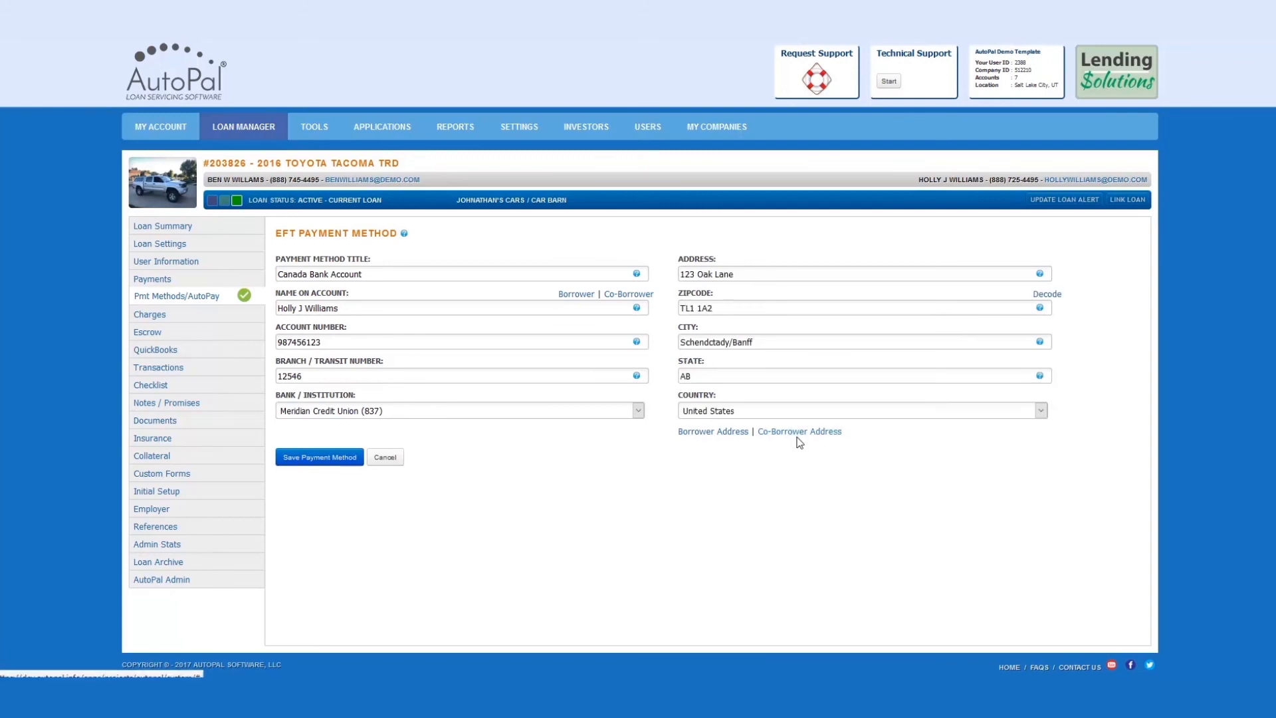
{"action": "mouse_move", "coordinate": [585, 491]}
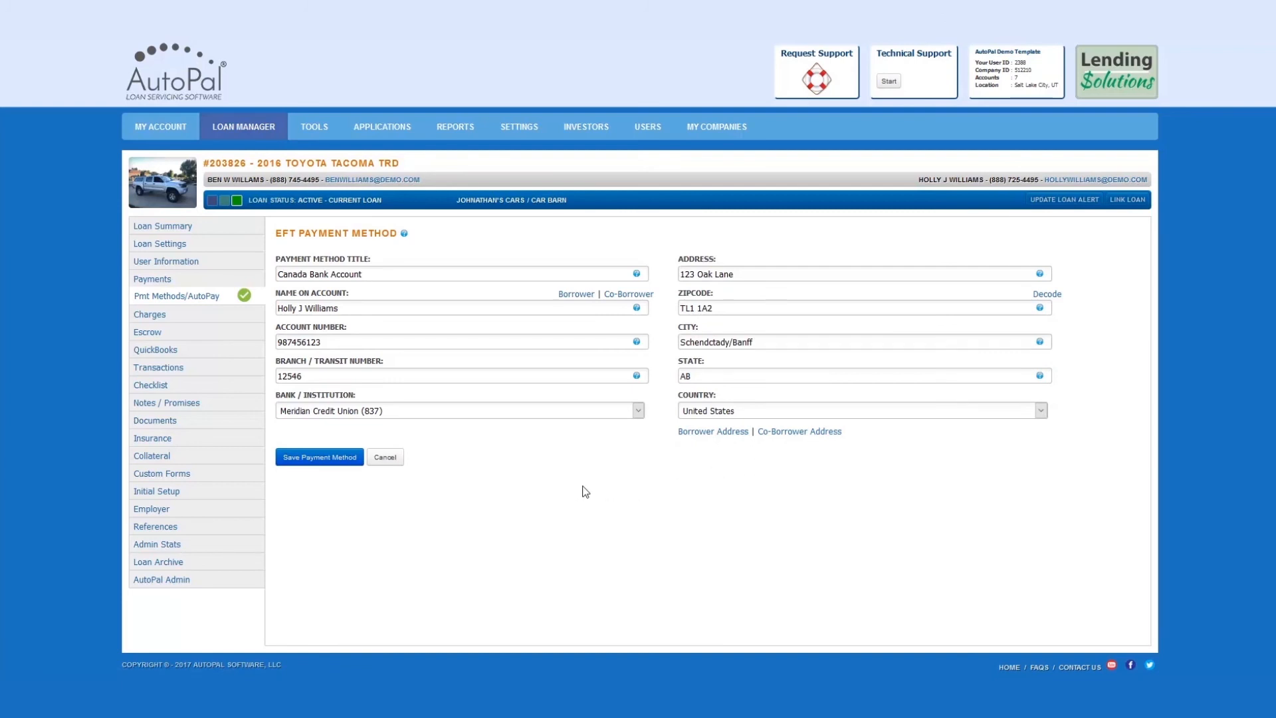
{"action": "mouse_move", "coordinate": [464, 505]}
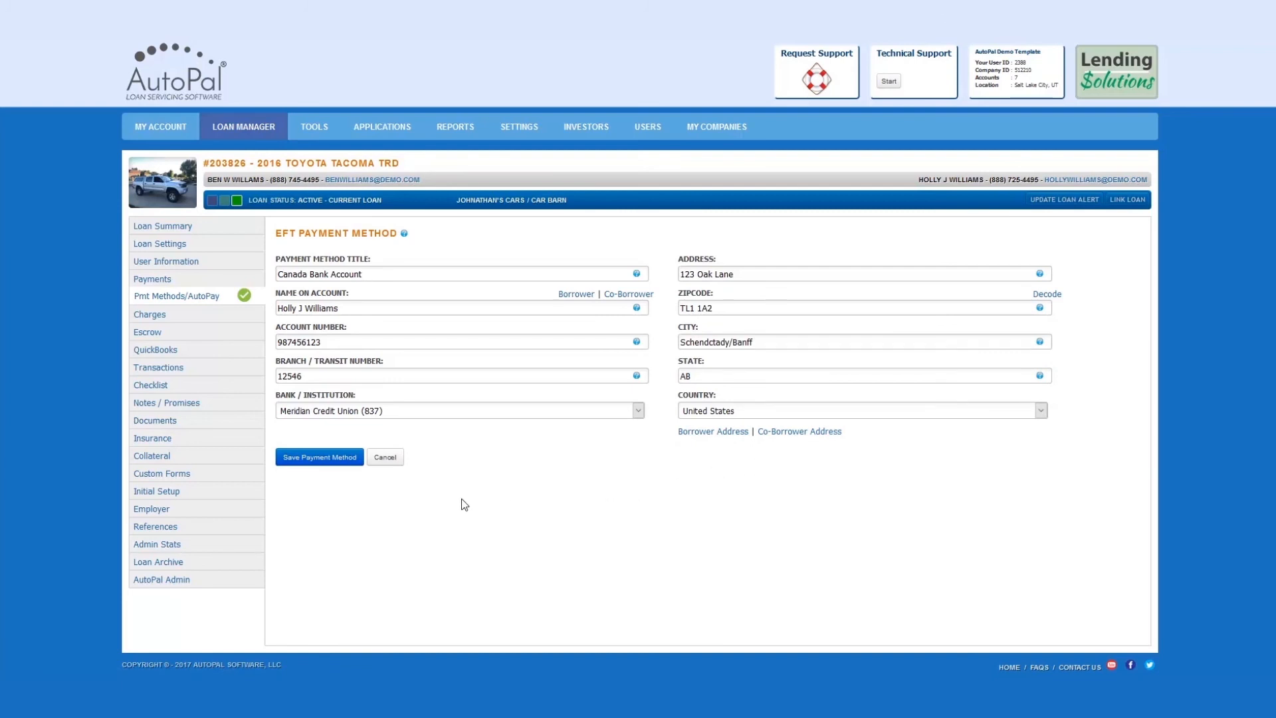
Step: Attempt Save Payment Method, bringing up the verify-information prompt
{"action": "left_click", "coordinate": [319, 456]}
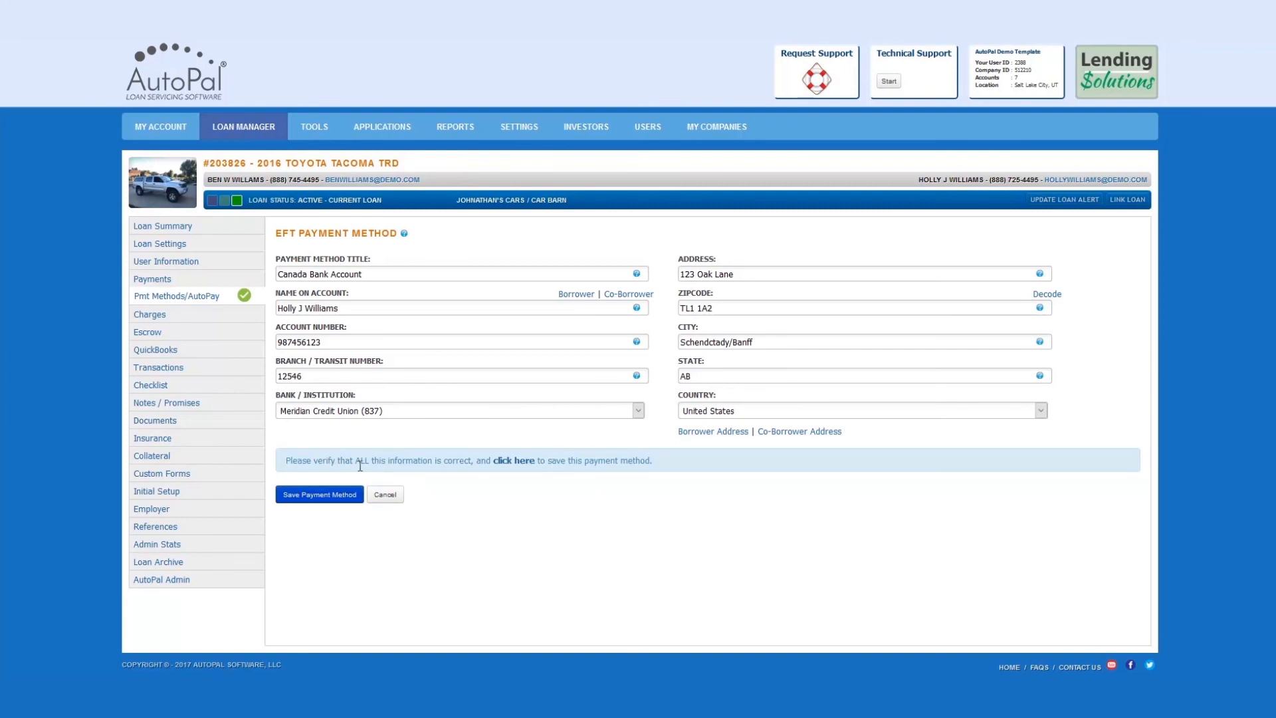
{"action": "mouse_move", "coordinate": [520, 496]}
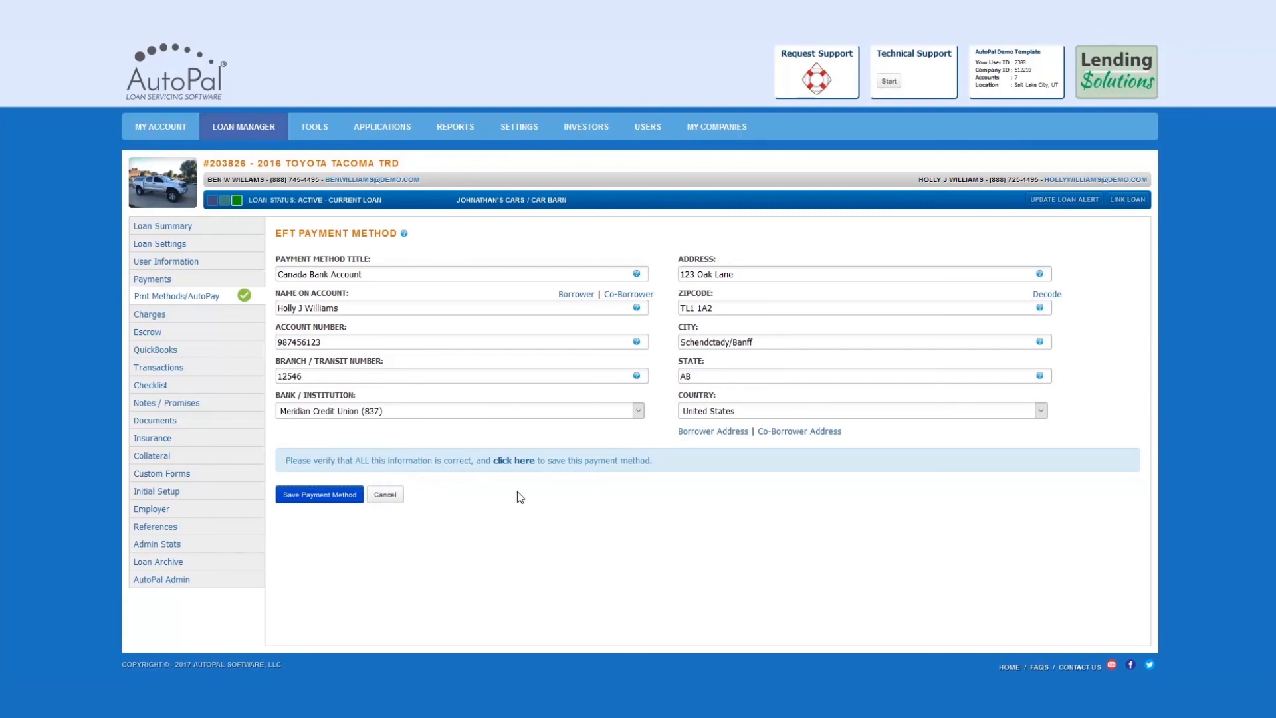
{"action": "mouse_move", "coordinate": [529, 497]}
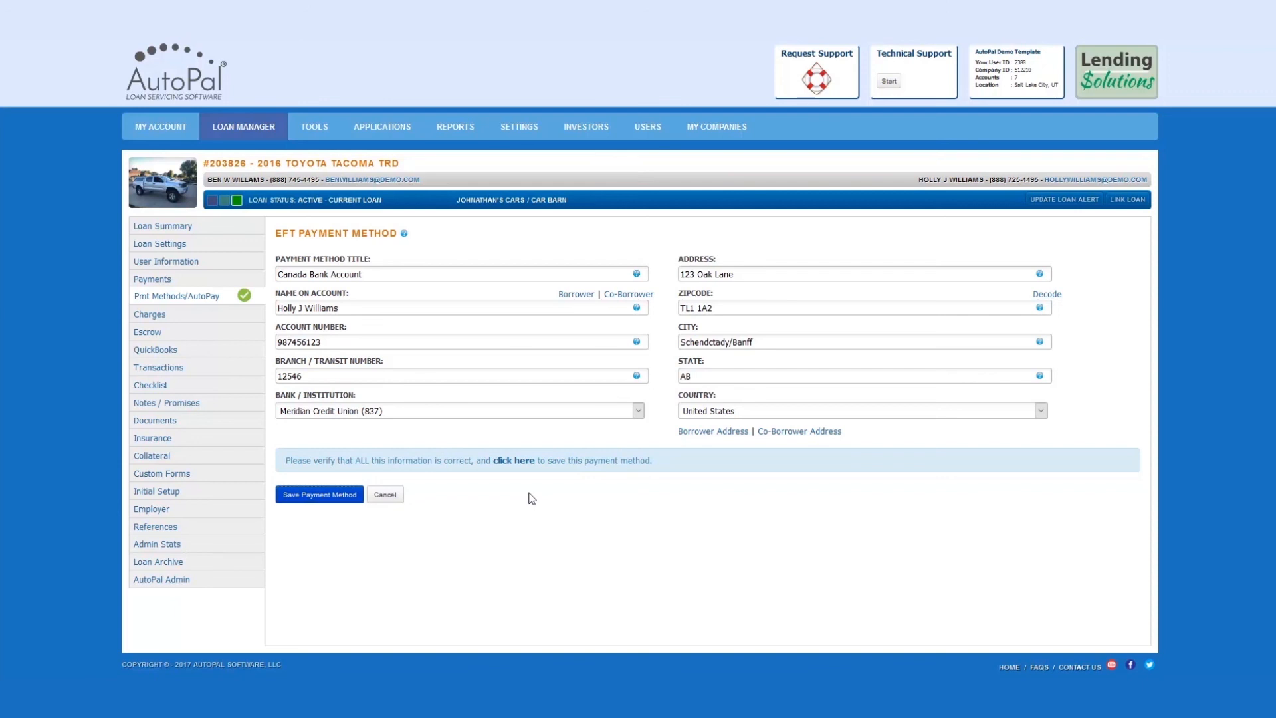
{"action": "mouse_move", "coordinate": [513, 462]}
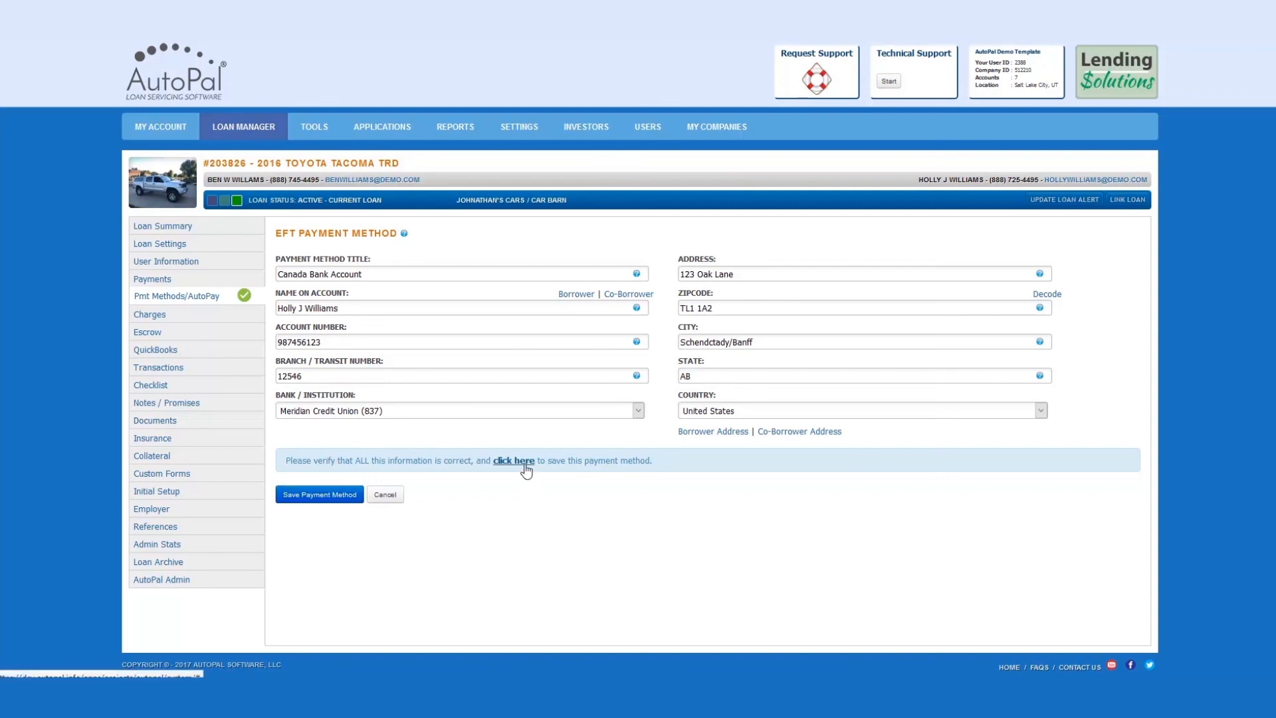